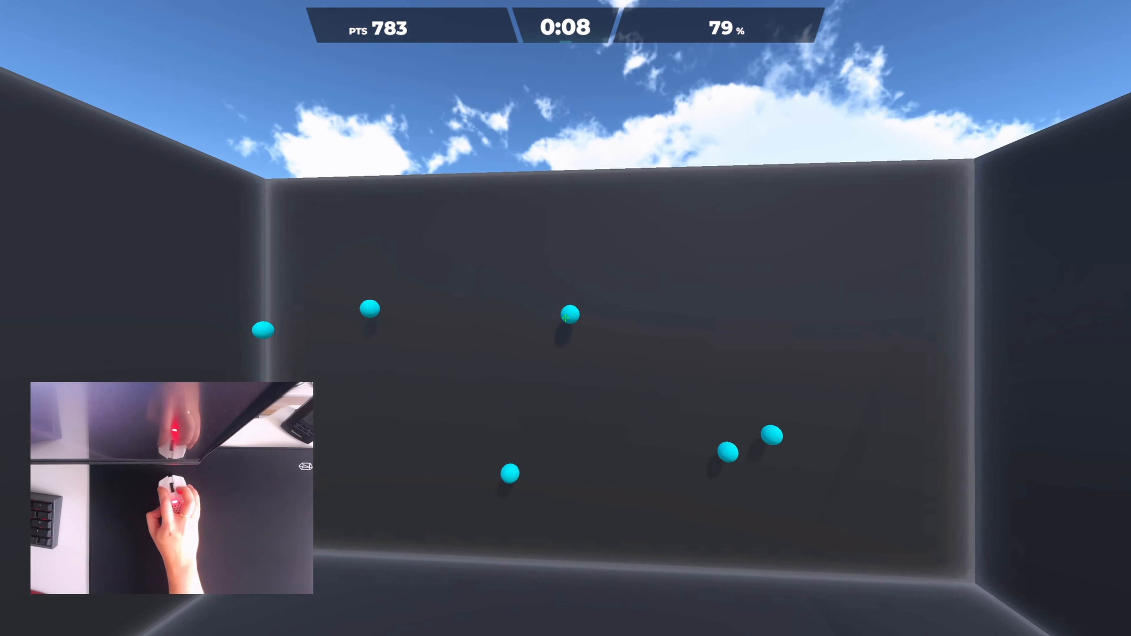
Step: Shoot three cyan balls on the dark walls, pushing the run past 870 points before time expires
{"action": "left_click", "coordinate": [570, 315]}
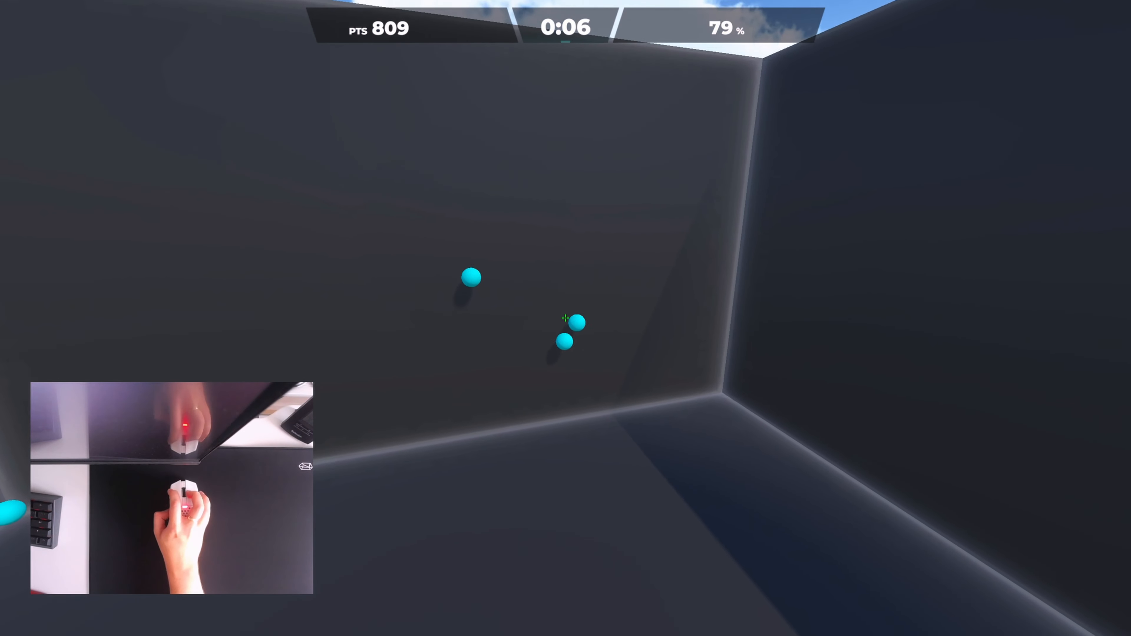
{"action": "left_click", "coordinate": [566, 319]}
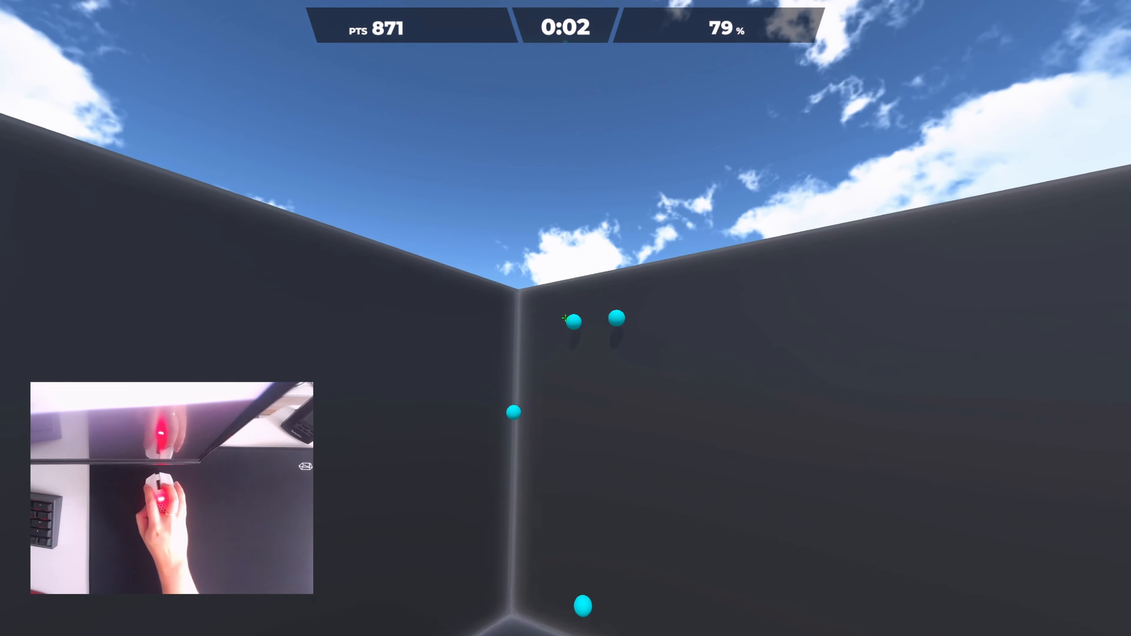
{"action": "left_click", "coordinate": [572, 320]}
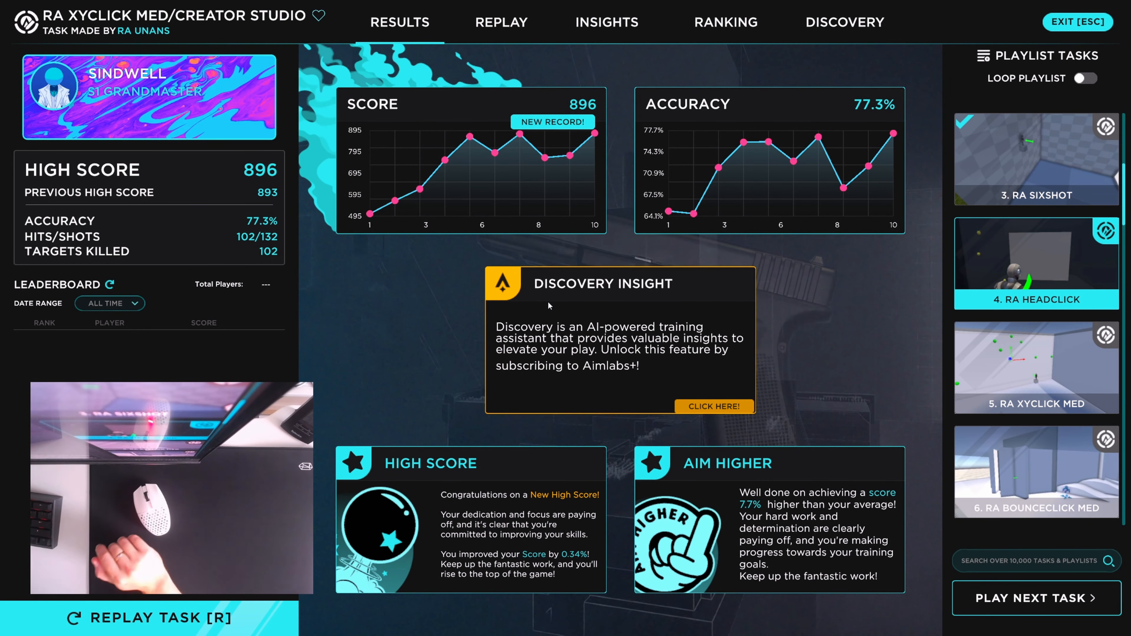
Step: Dismiss into the XYClick Med results showing the new high score of 896 at 77.3% accuracy
{"action": "left_click", "coordinate": [109, 283]}
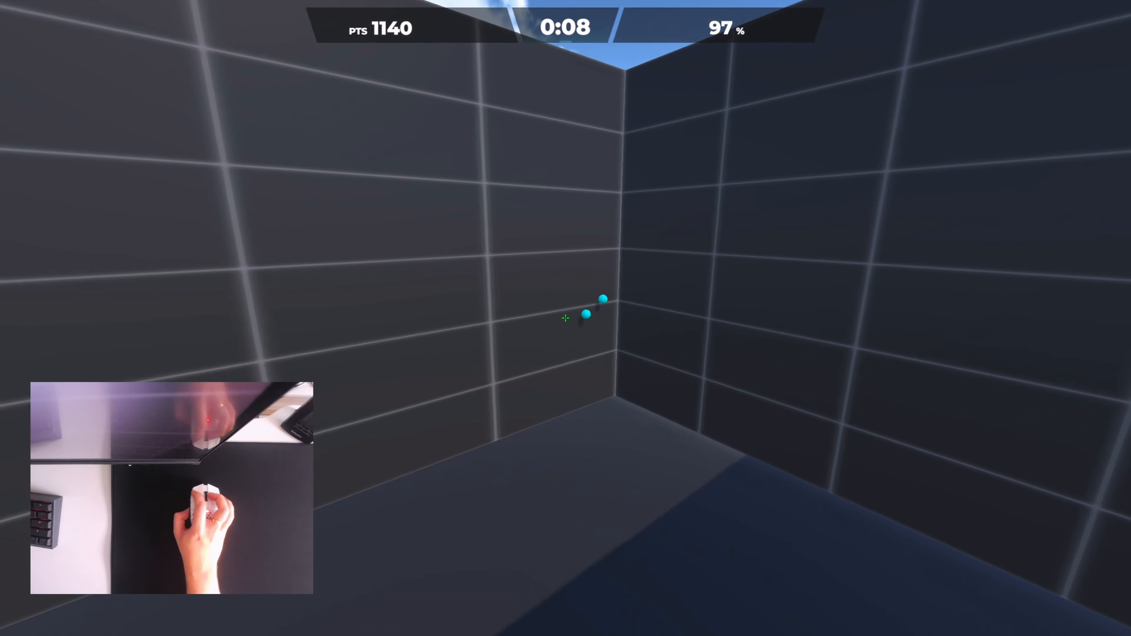
Step: Shoot the cyan ball in the gridded-room corner, keeping the run near 1190 points at 97% accuracy
{"action": "left_click", "coordinate": [565, 318]}
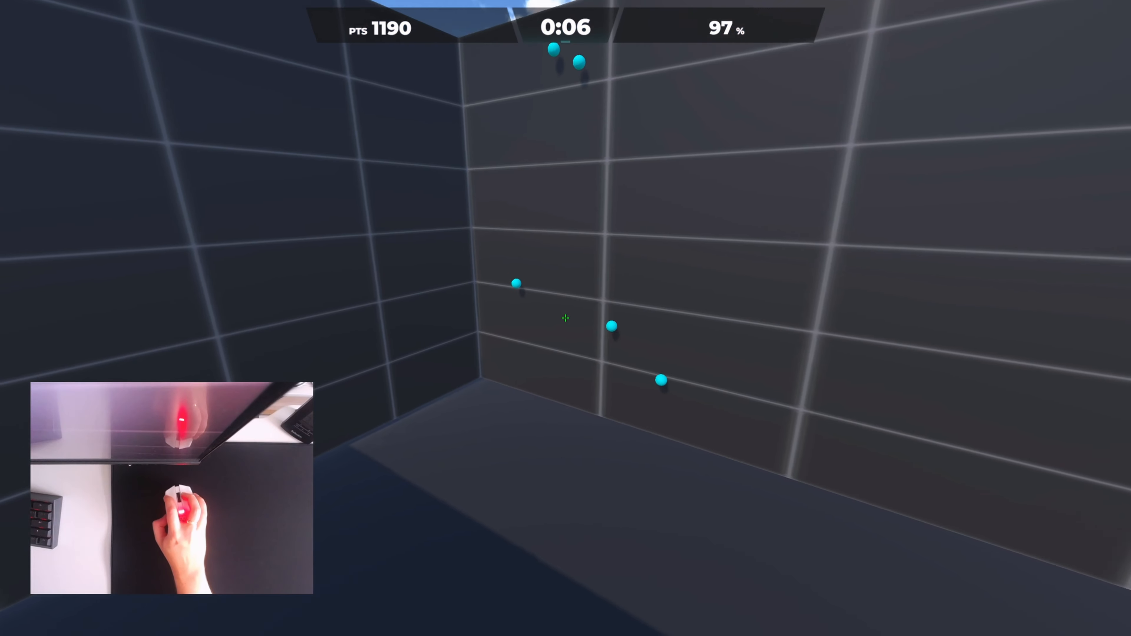